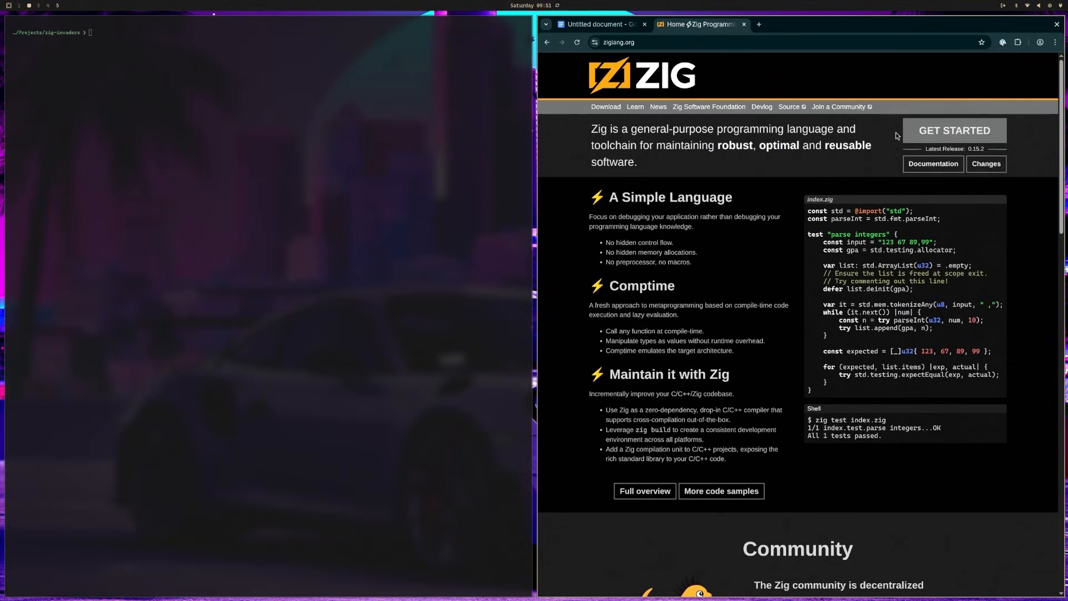
mouse_move(953, 130)
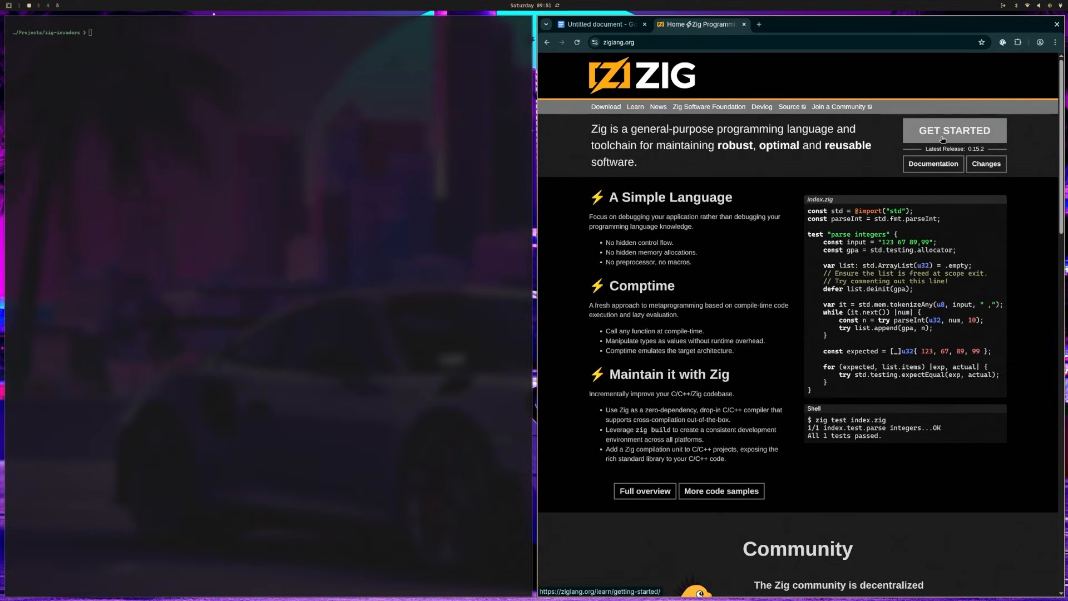
mouse_move(896, 142)
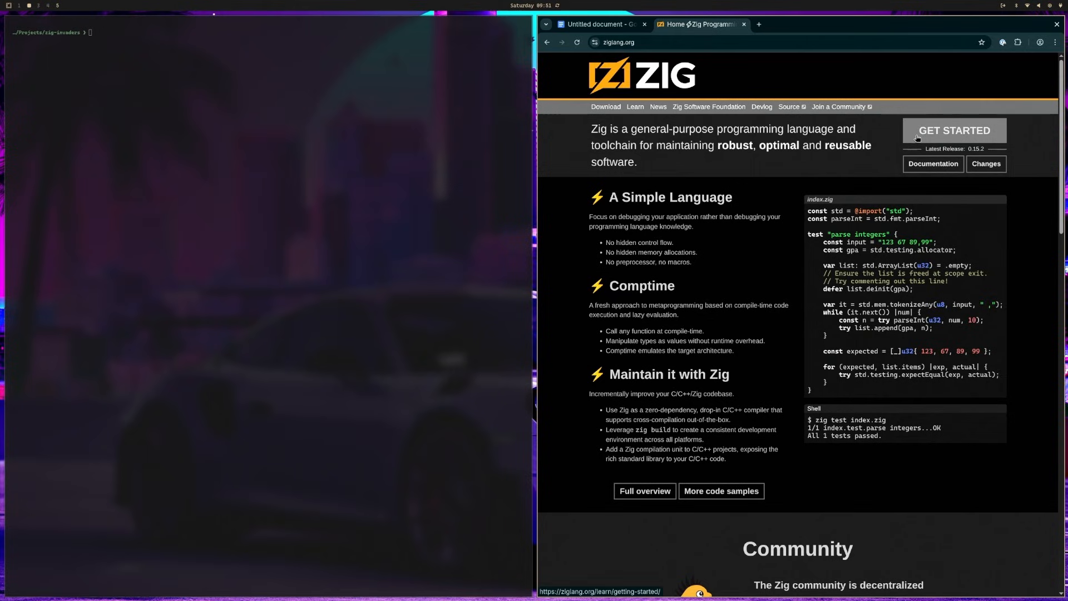
Step: Follow the GET STARTED link on ziglang.org to the Getting Started guide
left_click(954, 130)
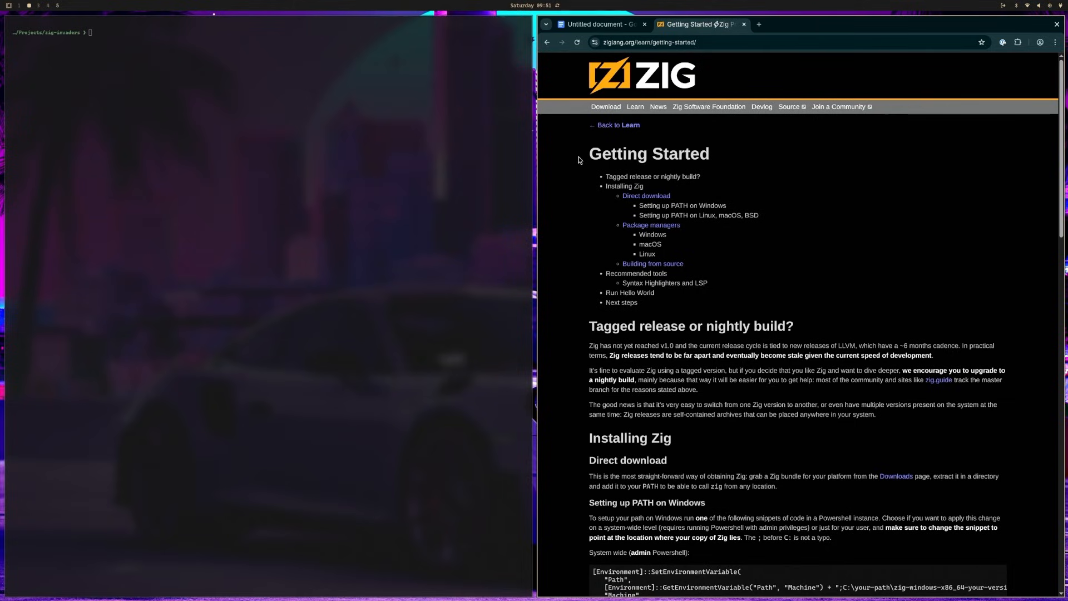
mouse_move(596, 130)
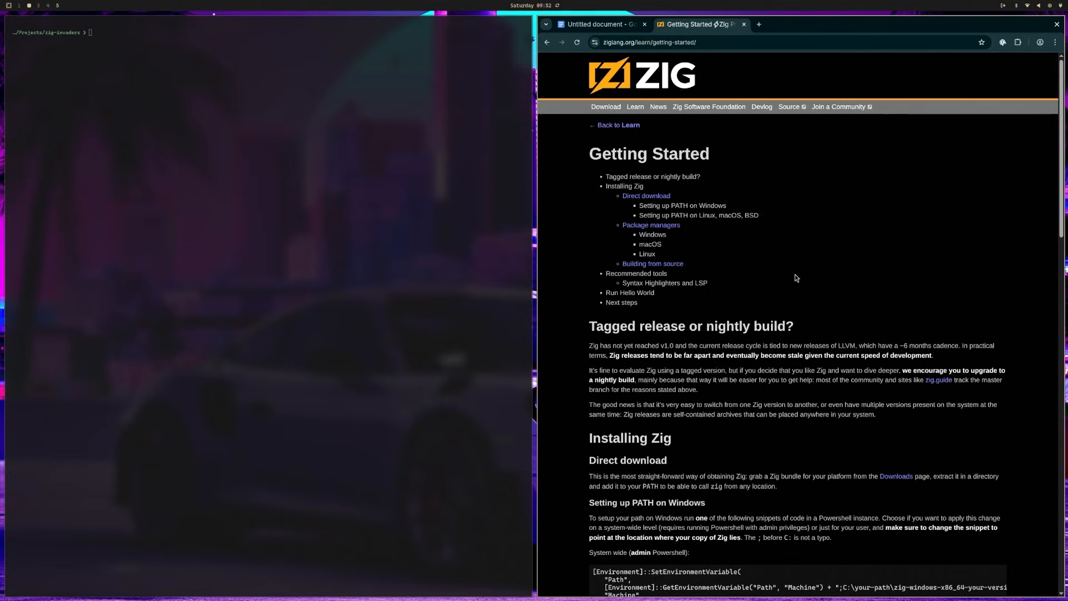
mouse_move(795, 278)
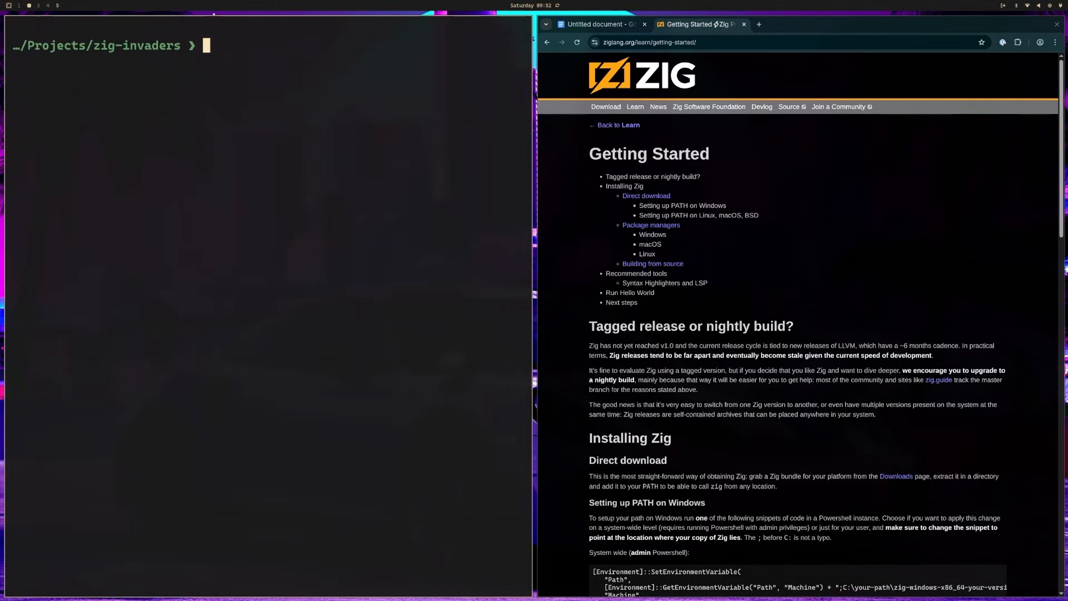
Step: Check the installed zig version and create the zig-invaders folder under Projects
type("zig version")
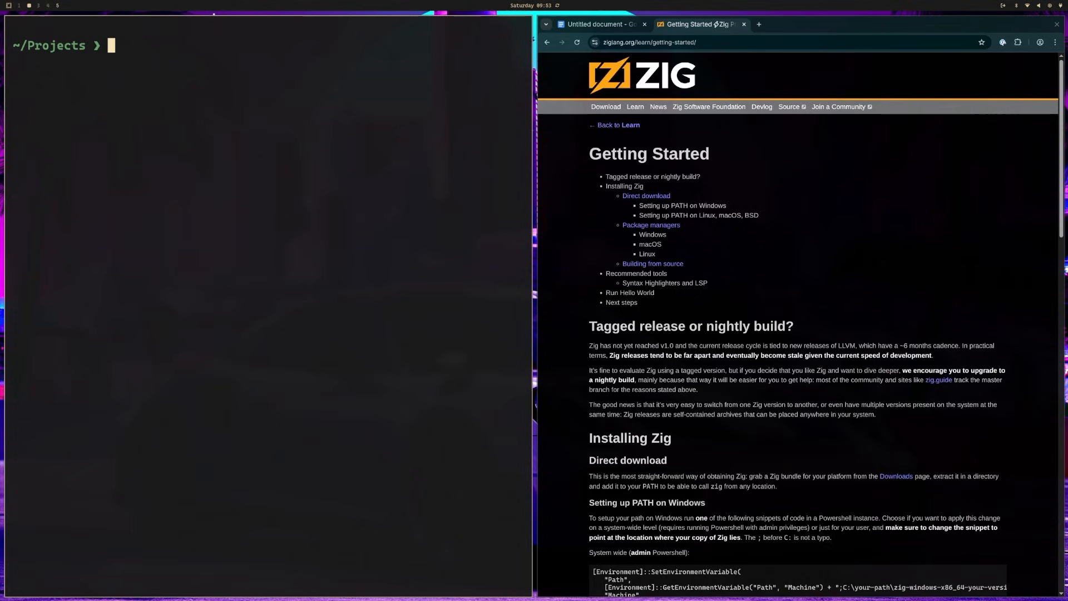
type("mkdir zig-invaders")
type("cd zig-invaders")
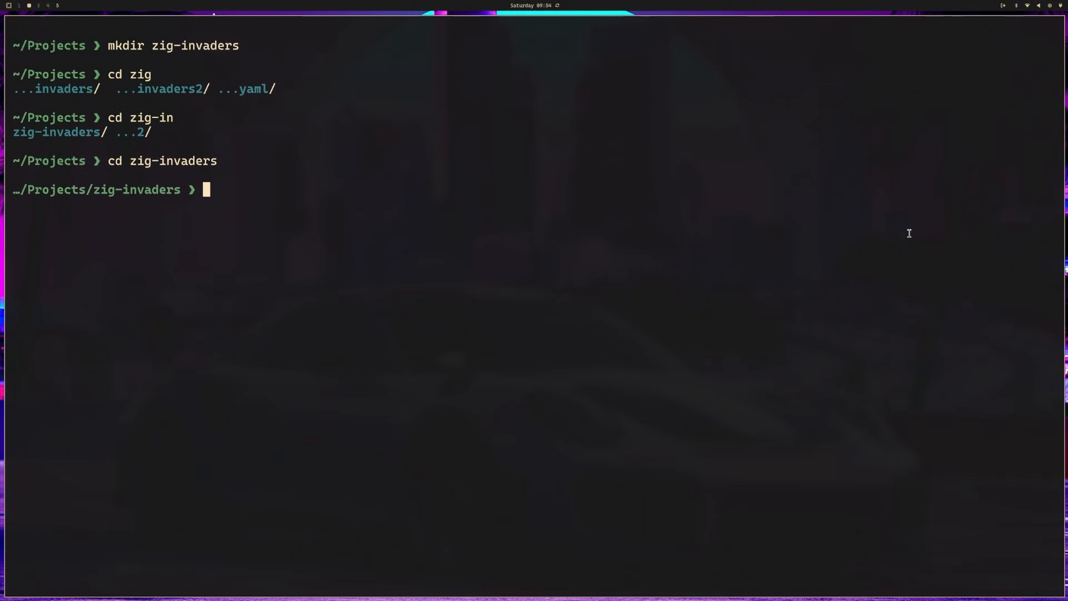
Step: Run zig init to generate build.zig, build.zig.zon and src files, then bring up the sources in vim
type("z")
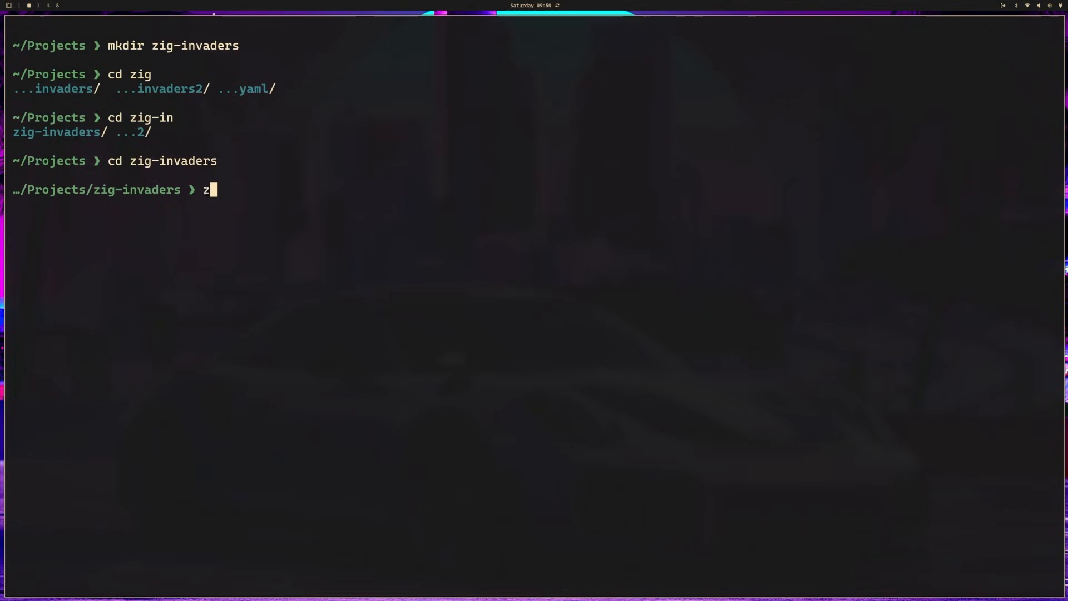
type("ig init")
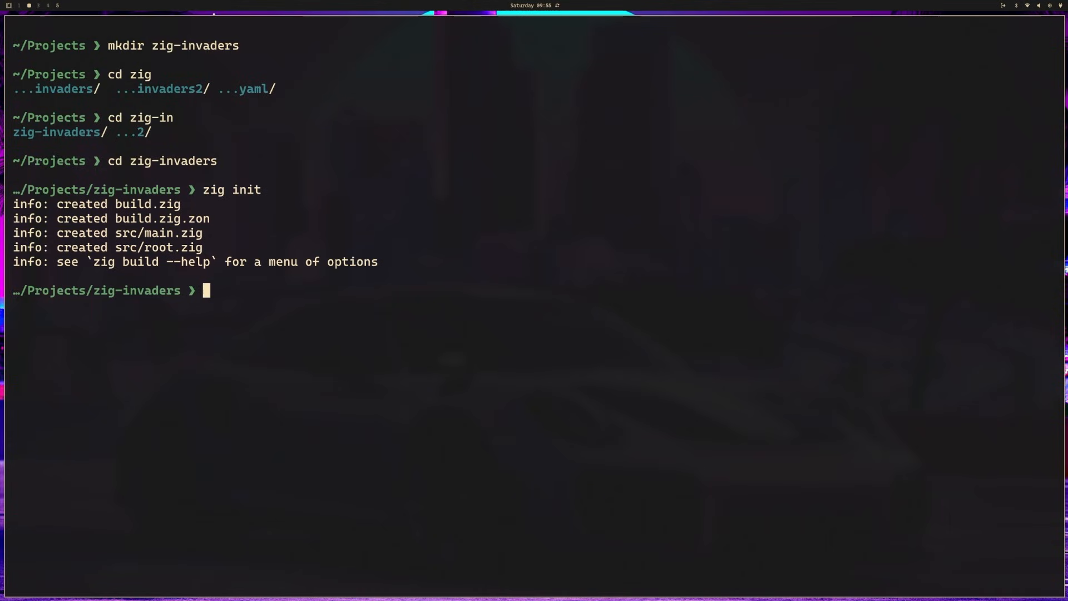
type("vim src/")
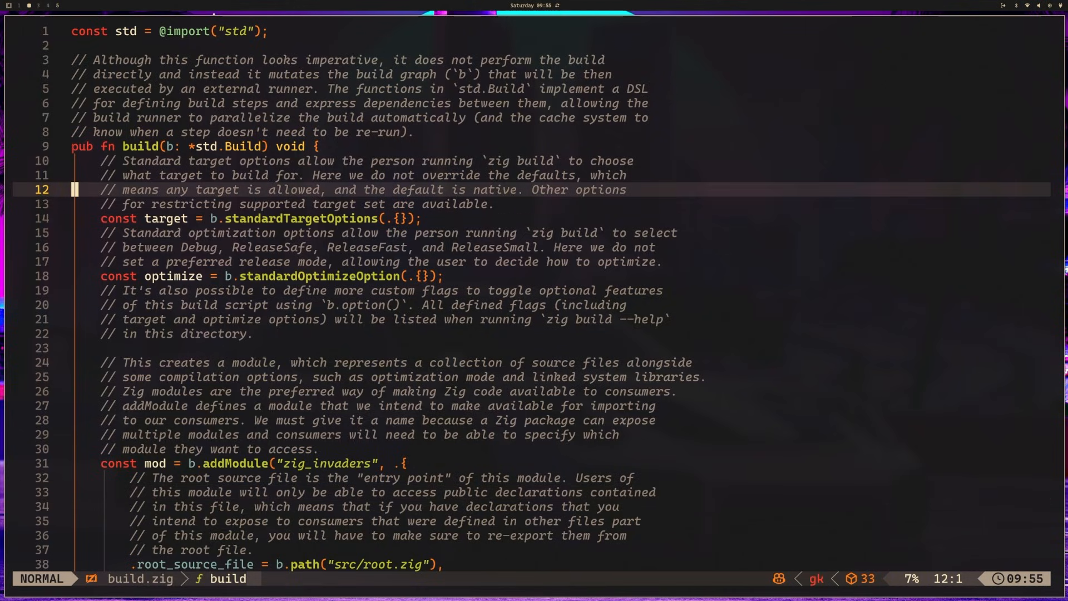
Step: Read down through build.zig to the top-level run_step section and its comment
key("j")
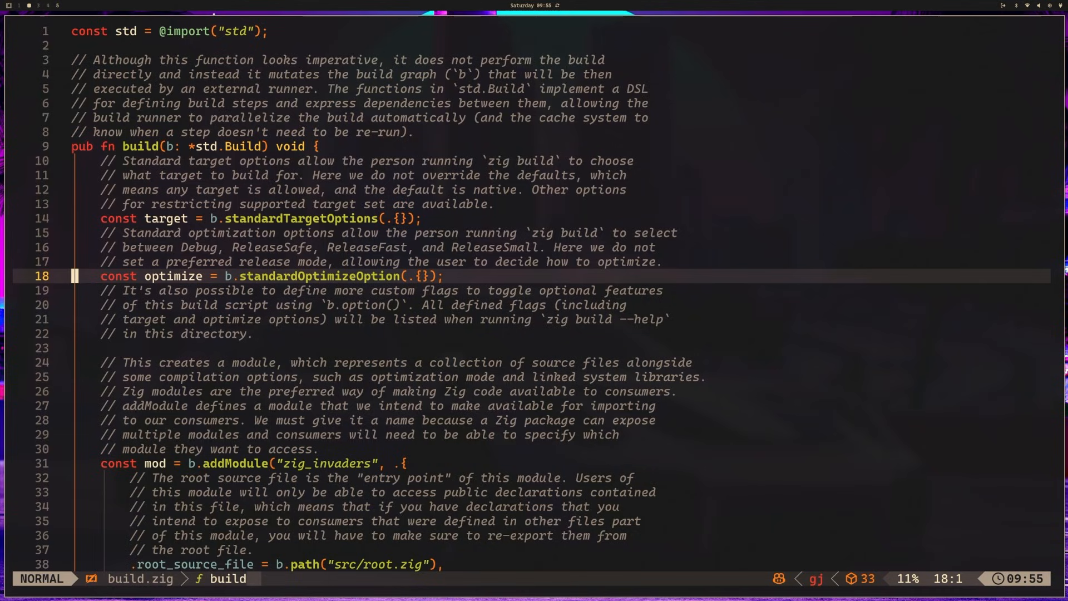
key("j")
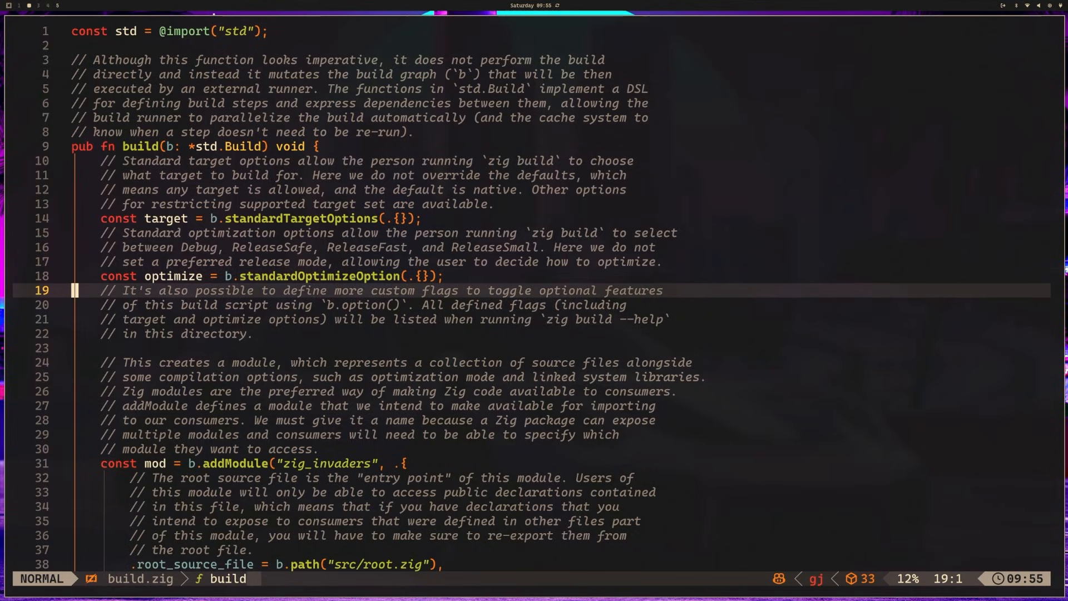
scroll("down", 3)
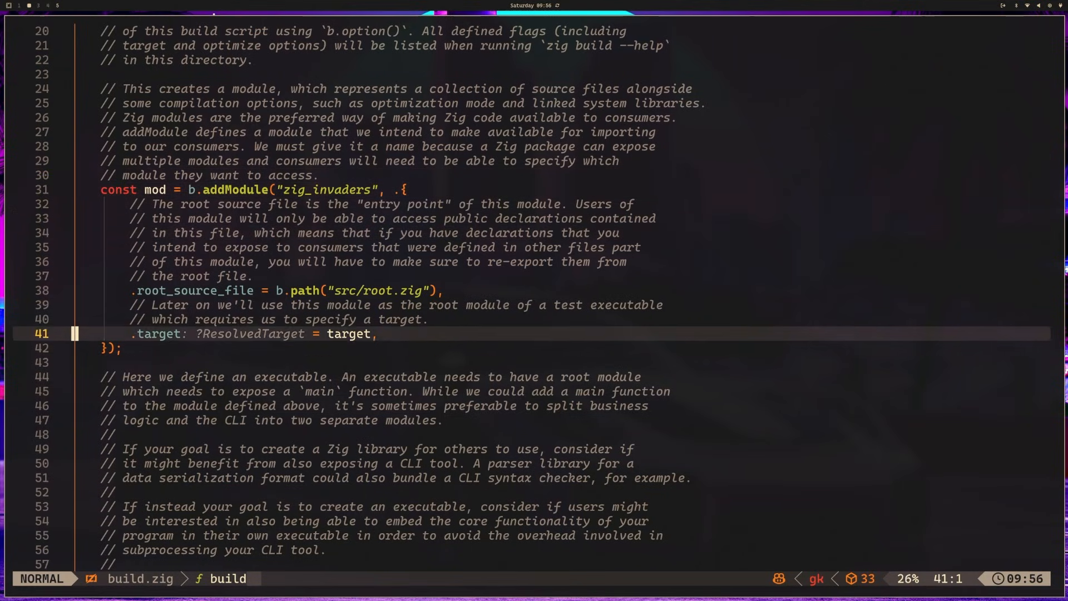
key("k")
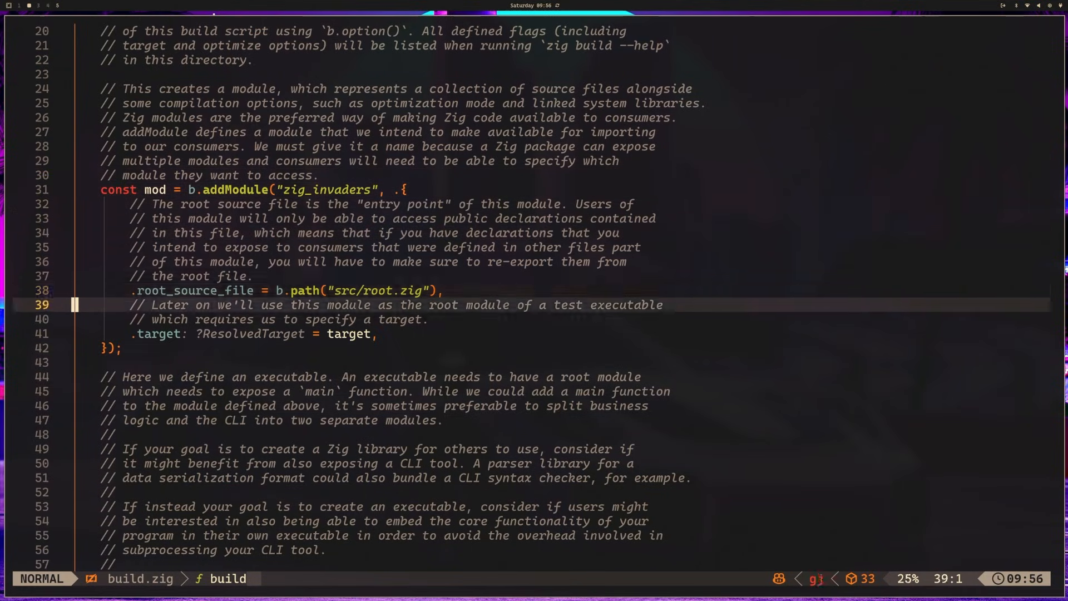
scroll("down", 3)
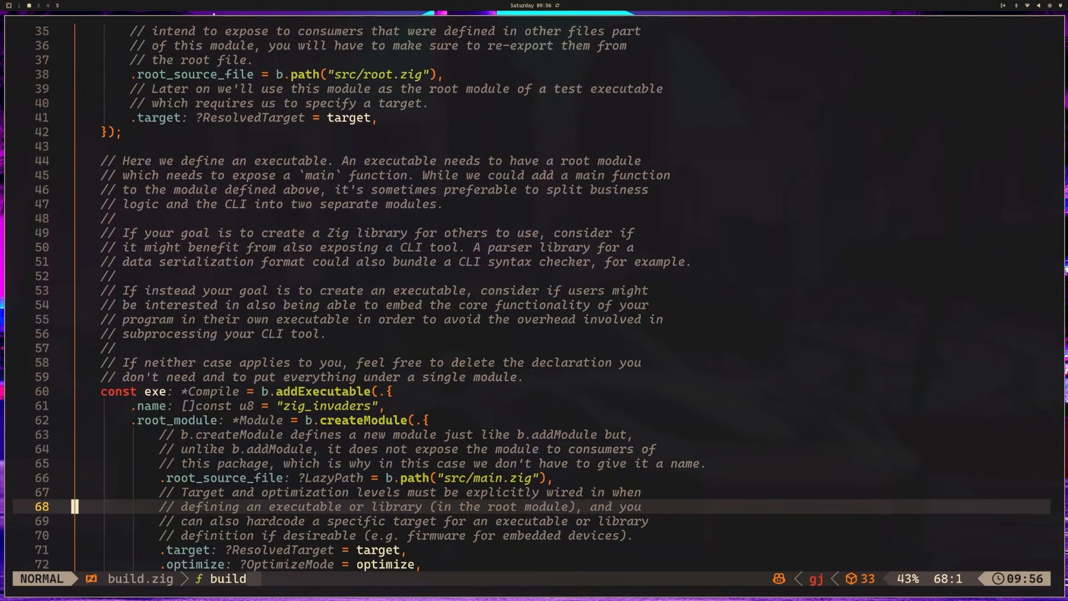
scroll("down", 3)
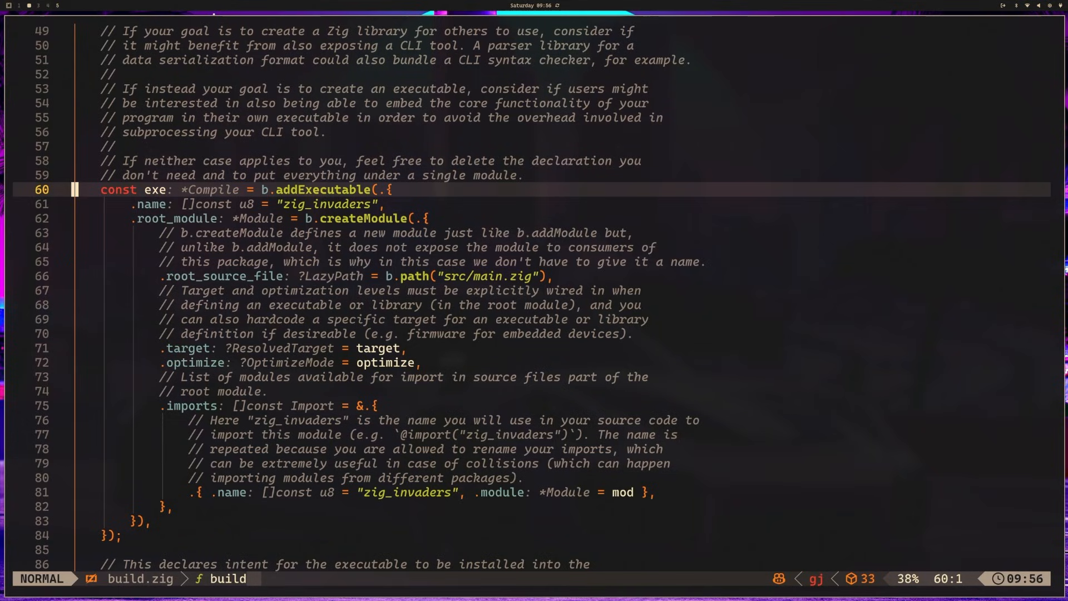
key("j")
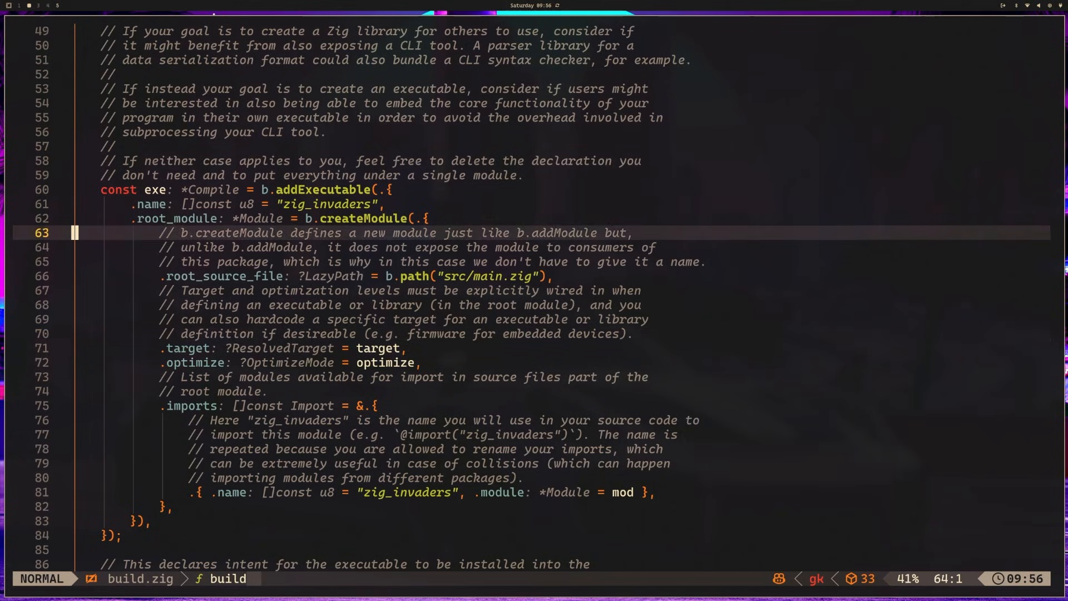
scroll("down", 3)
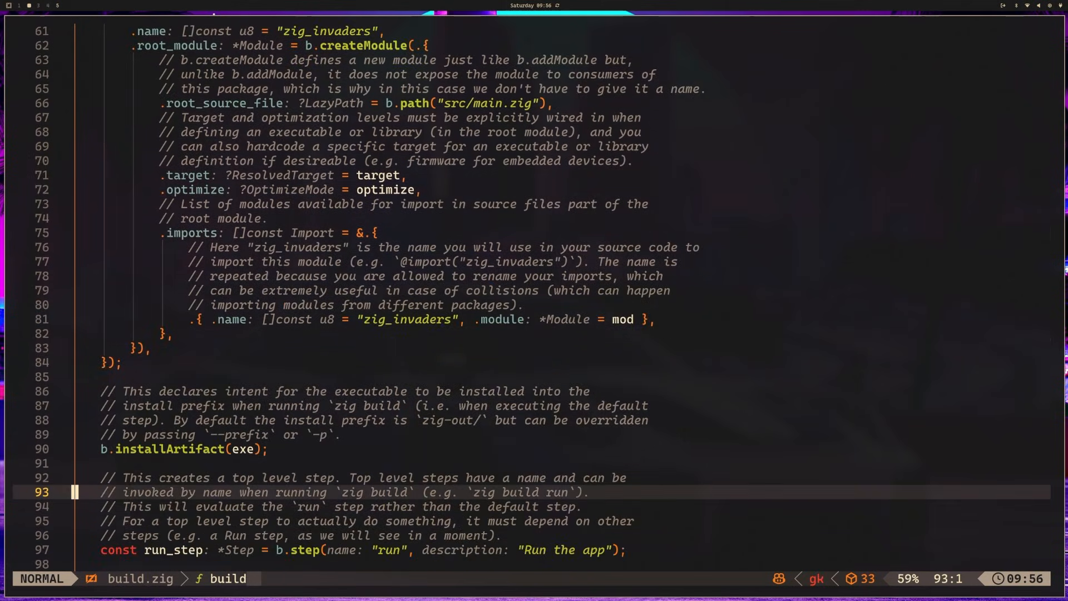
scroll("down", 3)
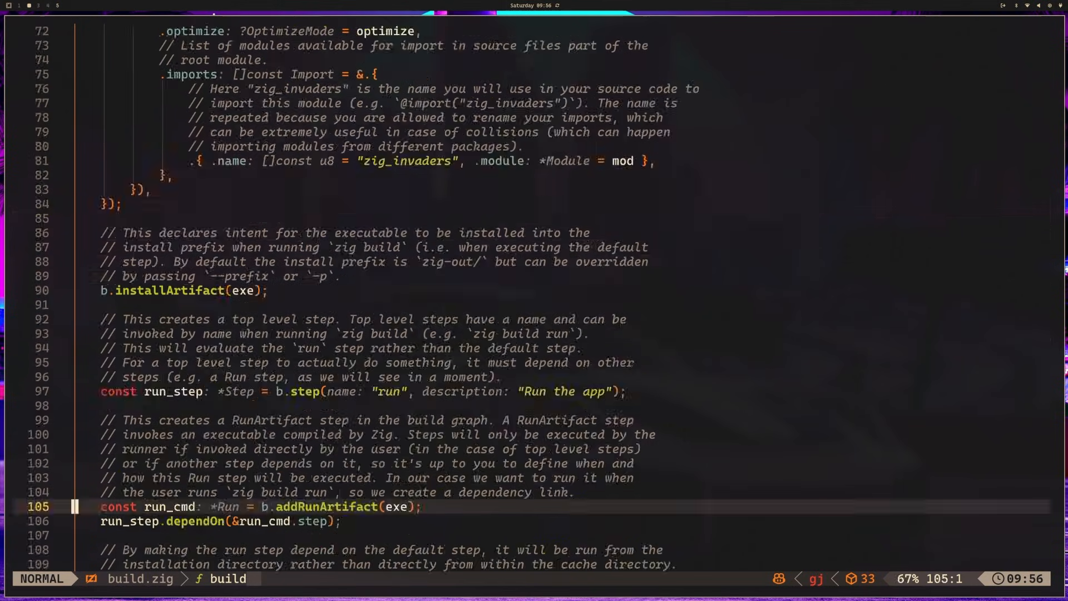
key("k")
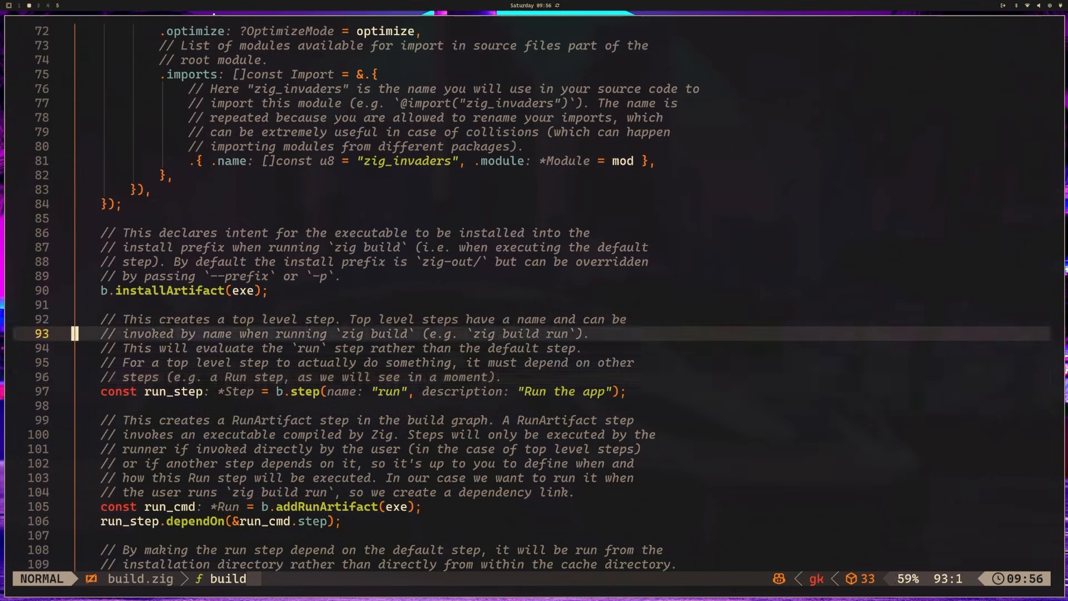
key("j")
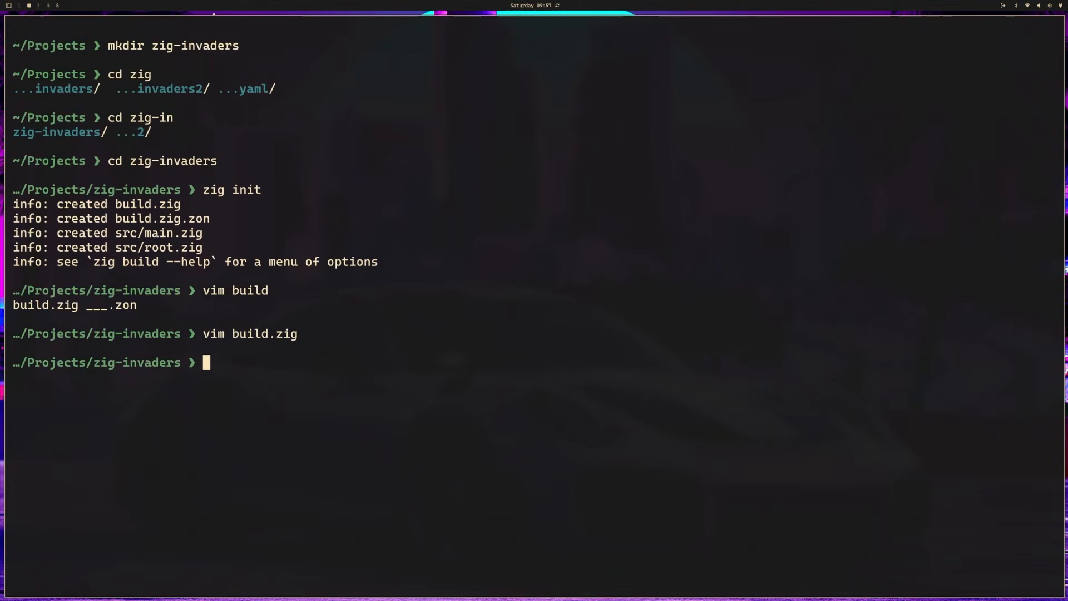
Step: List the project files with ls and view the build.zig.zon package manifest in vim
type("ls")
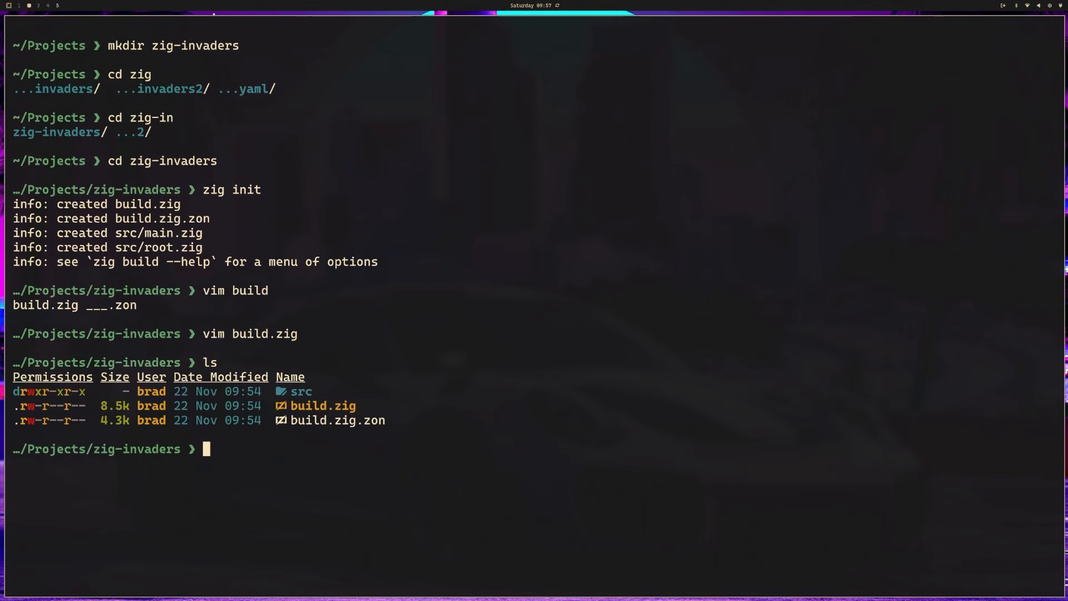
type("vim build.zig.zon")
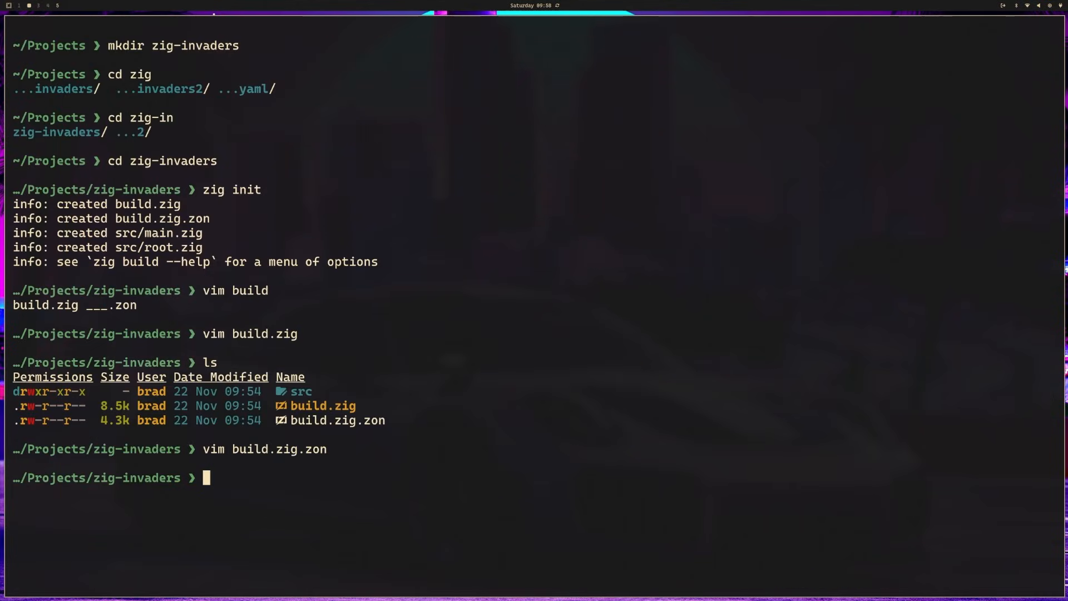
Step: Read src/main.zig in Neovim: the zig_invaders import, main's debug print and bufferedPrint call
type("vi")
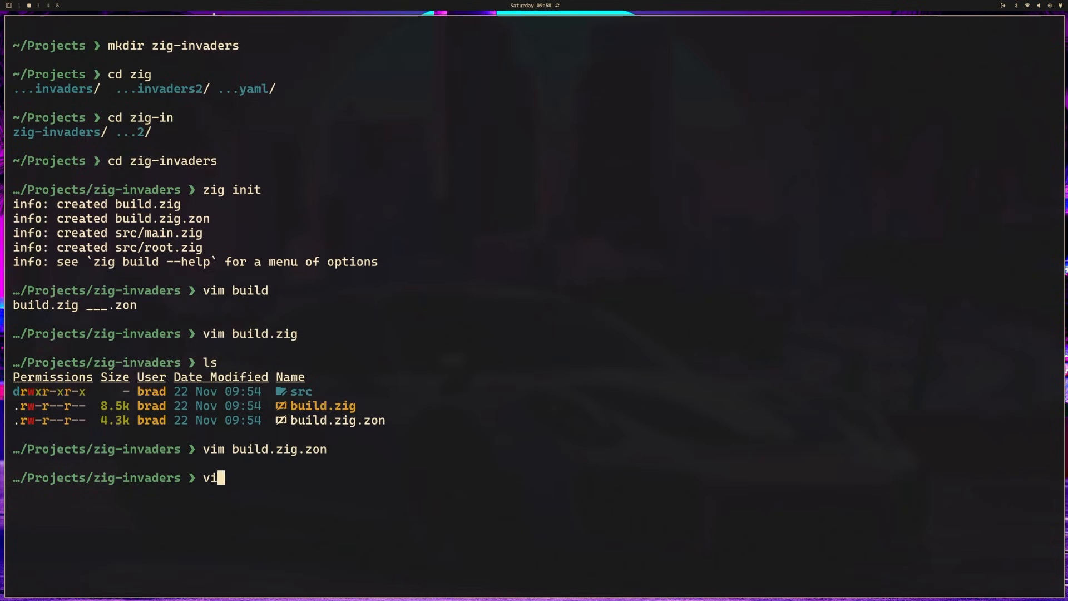
type("src/")
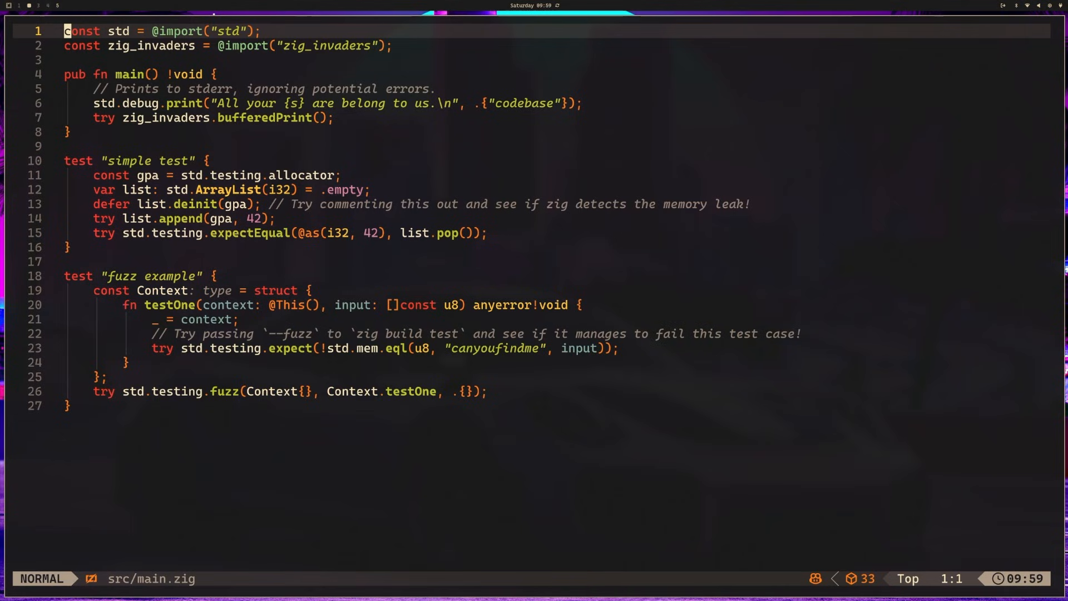
key("j")
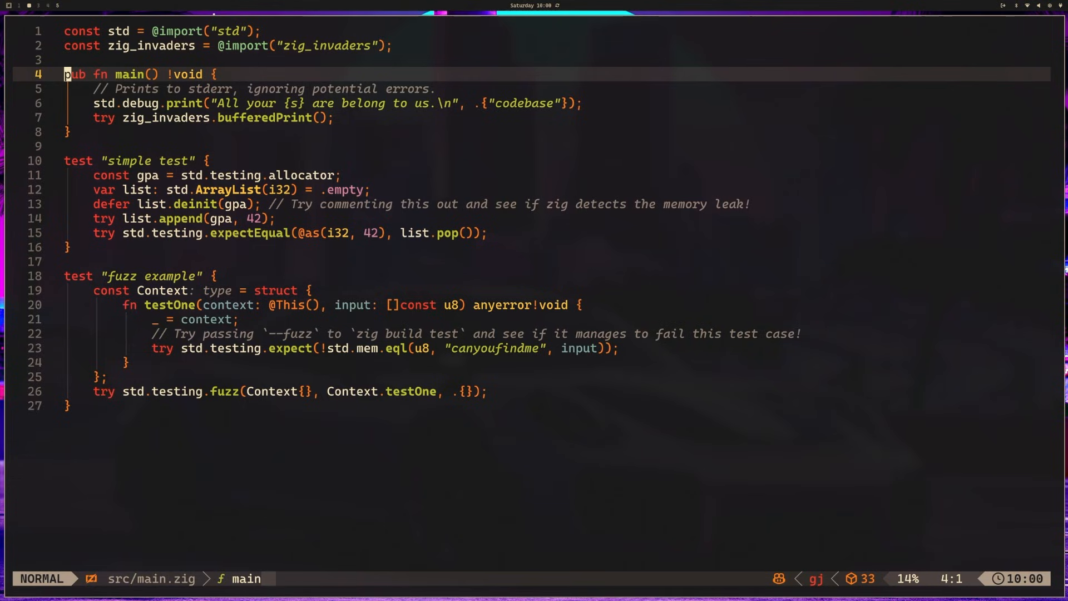
key("j")
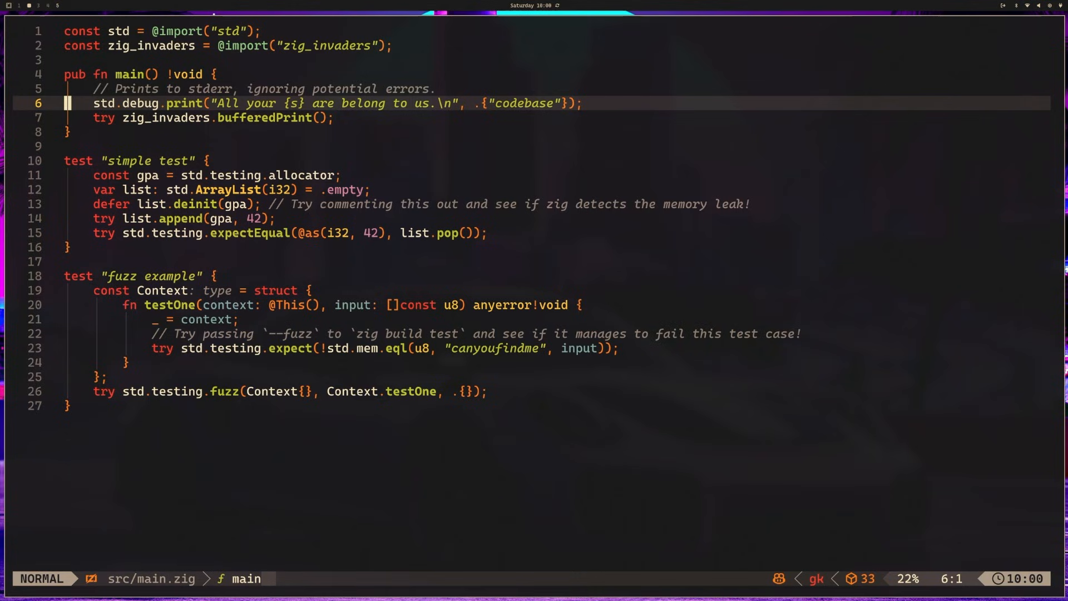
key("j")
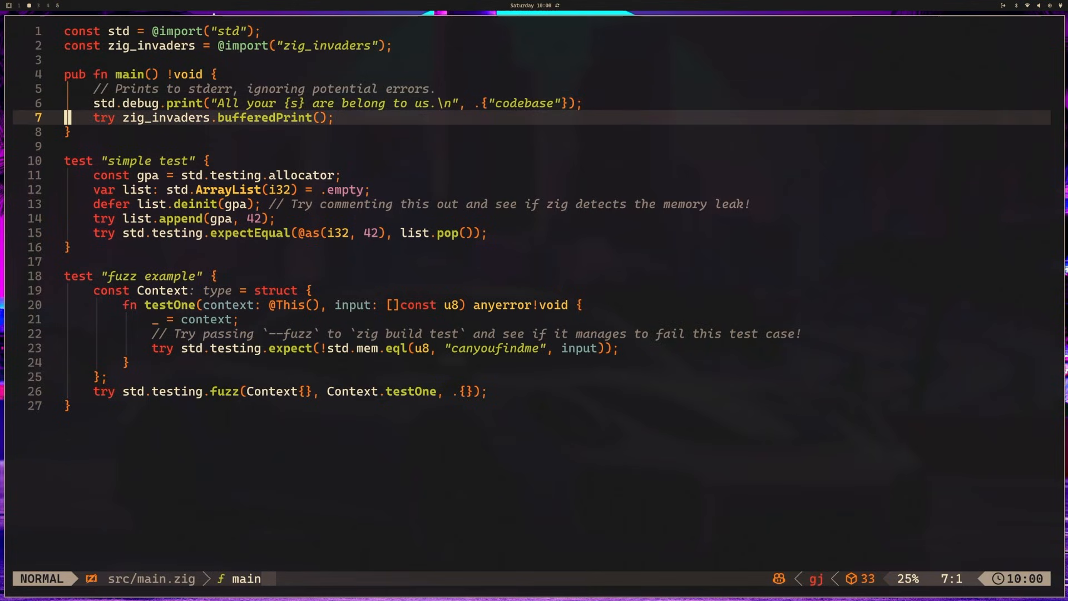
key("k")
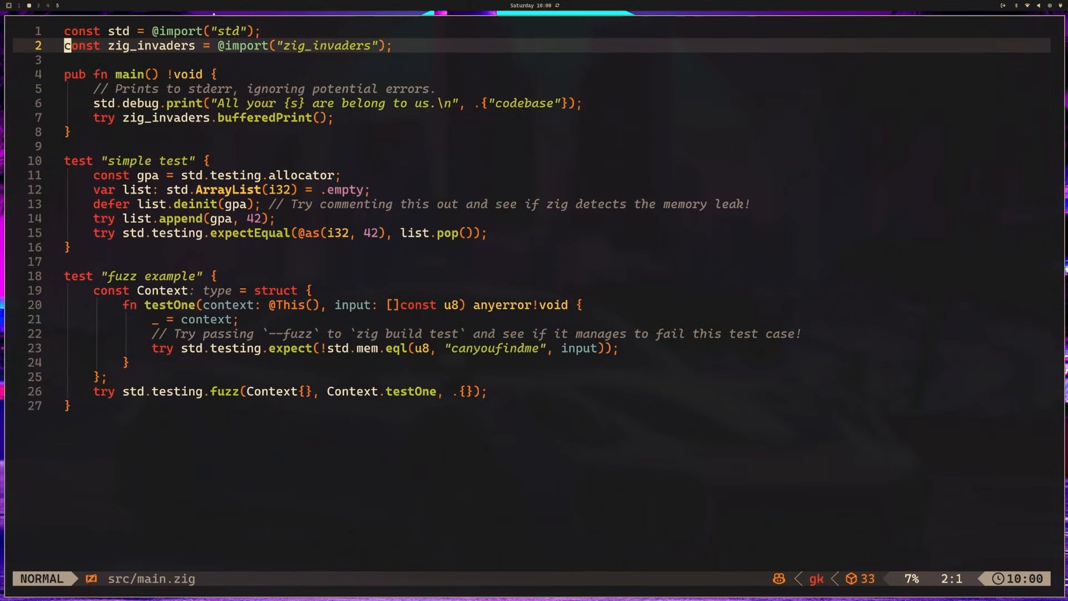
key("j")
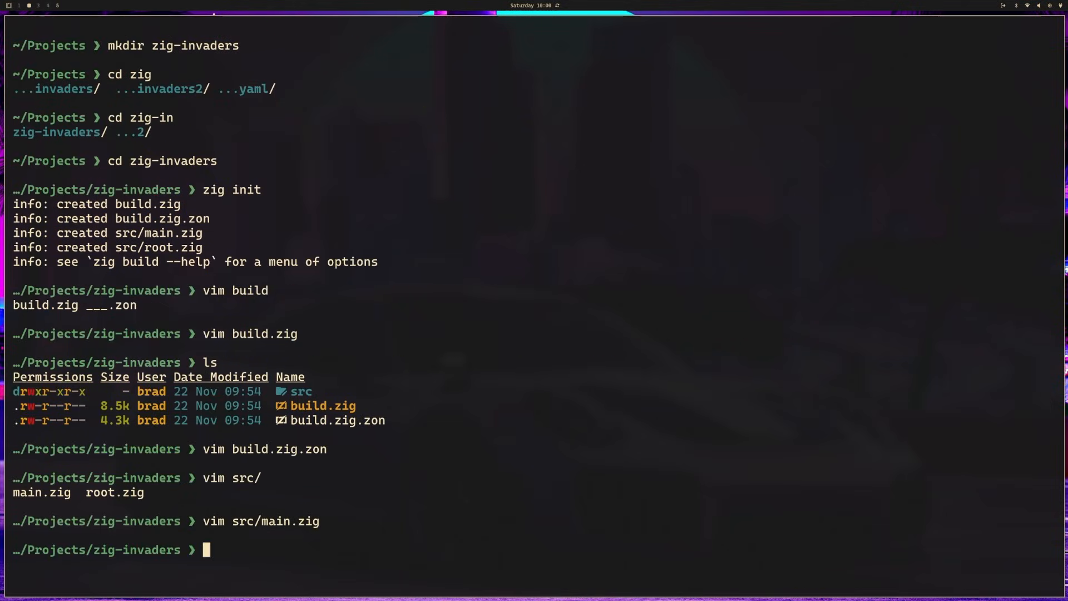
Step: Compile the project with zig build, then enter zig build run to launch it
type("zig build")
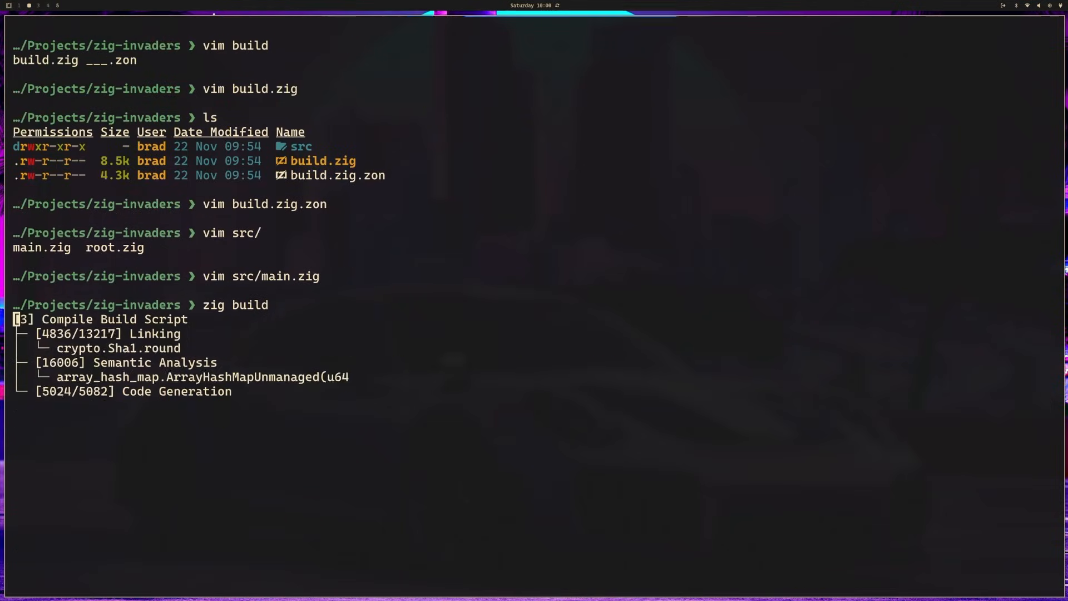
type("zig bu")
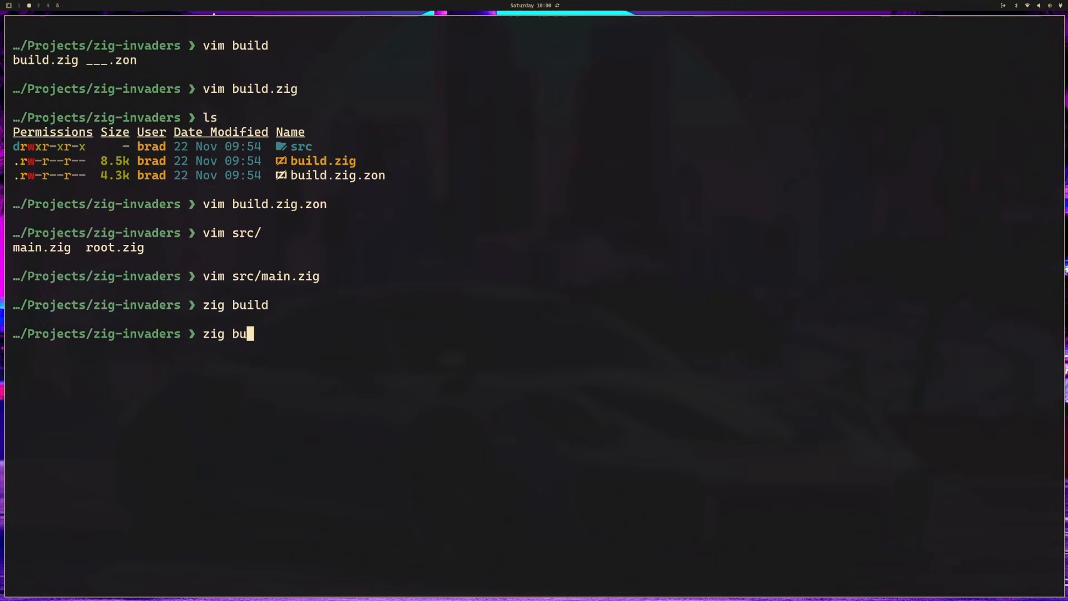
type("ild run")
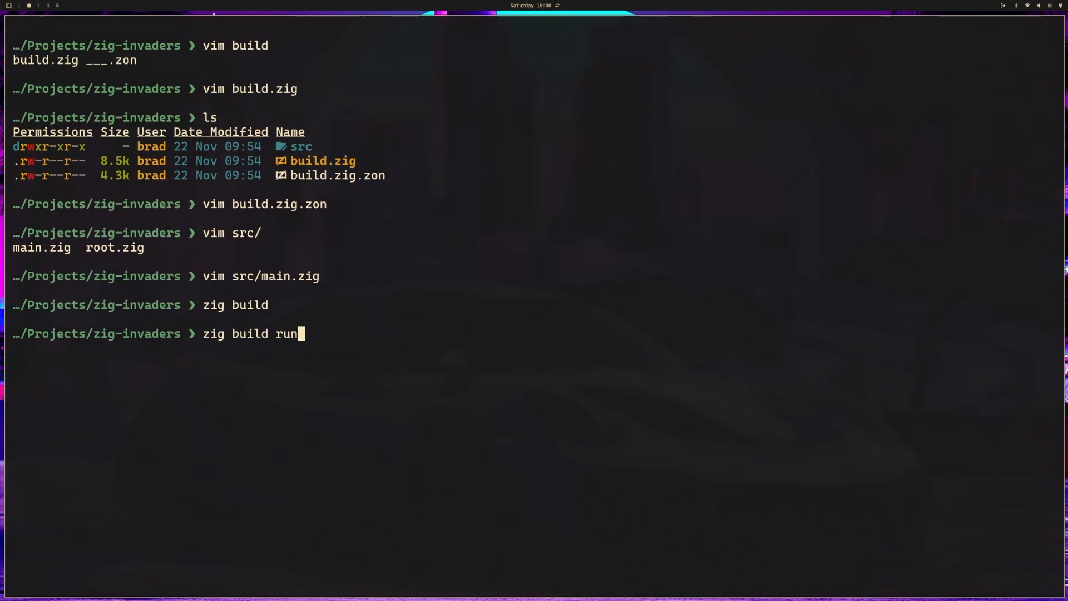